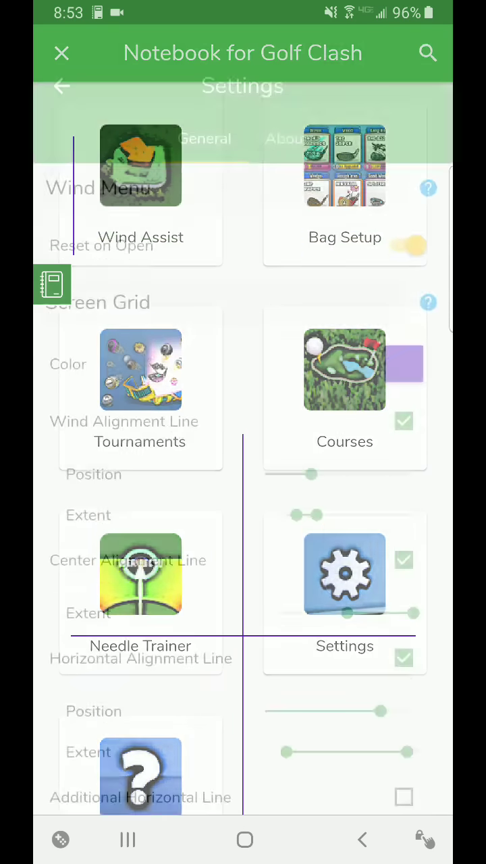
# Turn off Reset on Open in General settings and enter wind speed 3.2 on the keypad.
pyautogui.click(286, 105)
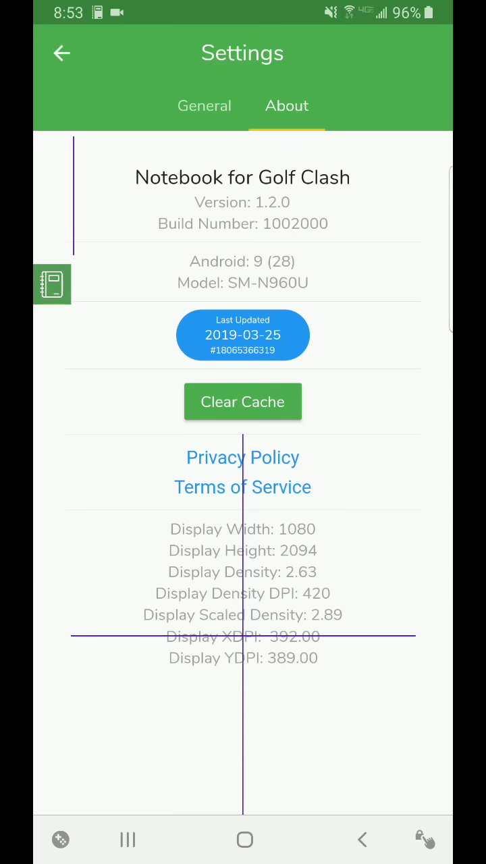
pyautogui.click(60, 54)
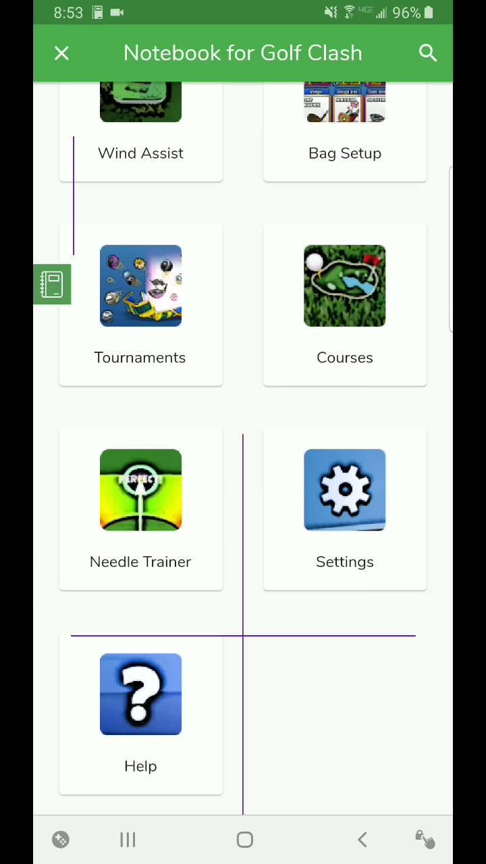
pyautogui.click(344, 489)
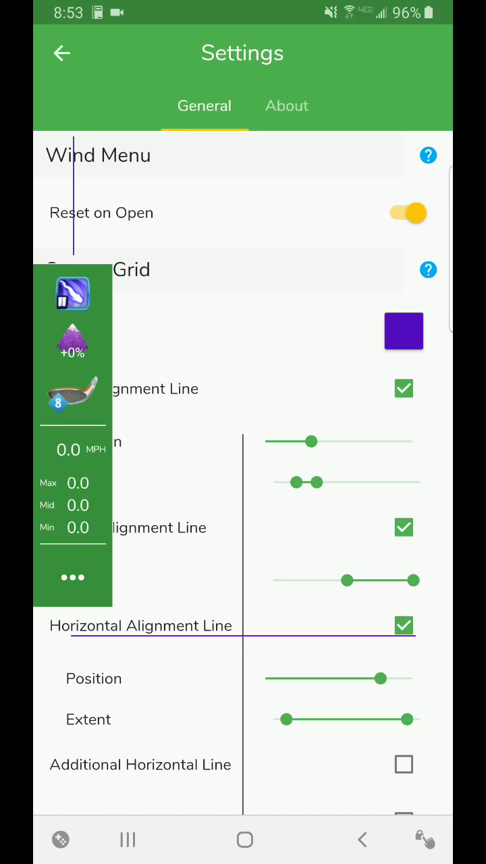
pyautogui.click(73, 399)
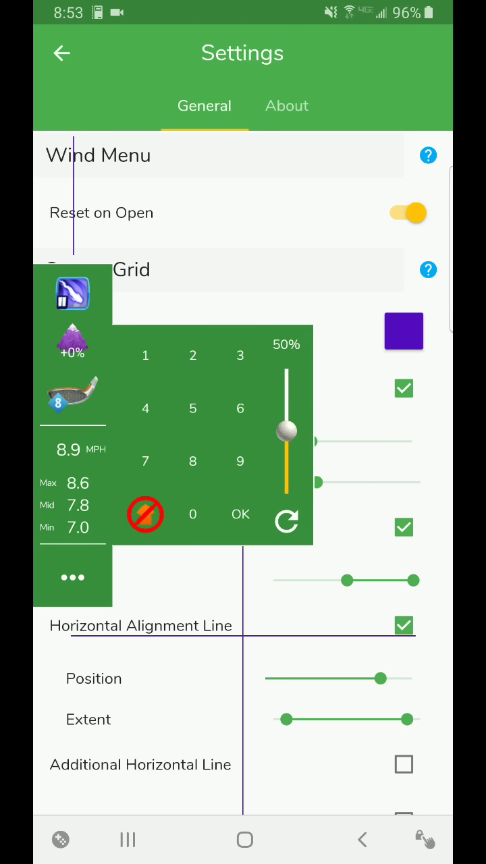
pyautogui.click(241, 514)
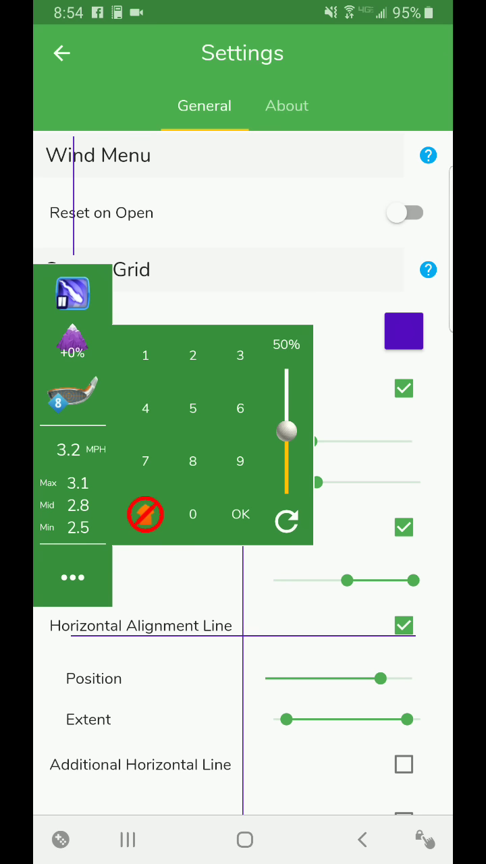
# Raise the wind percentage to 95%, collapse the overlay to its readout and return home.
pyautogui.moveTo(286, 430); pyautogui.dragTo(286, 373)
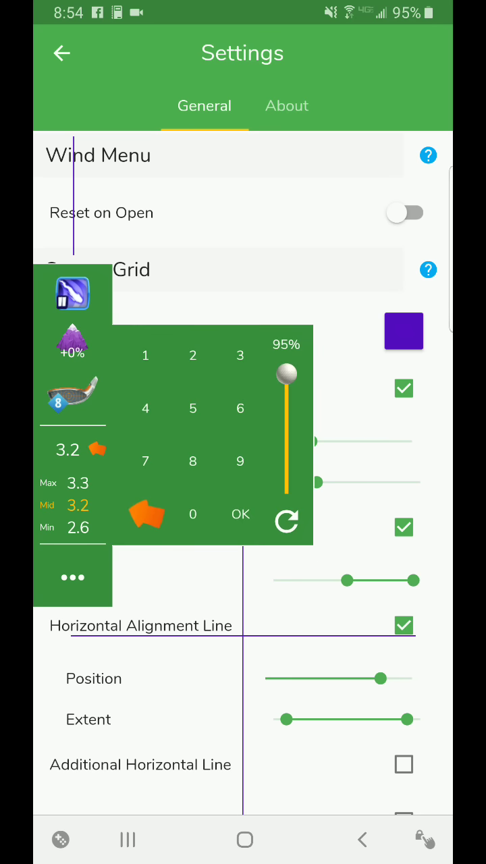
pyautogui.click(240, 515)
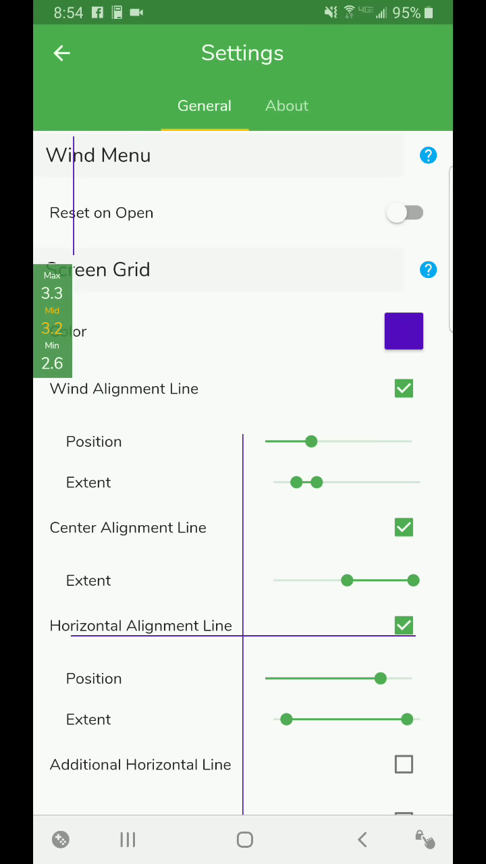
pyautogui.click(60, 54)
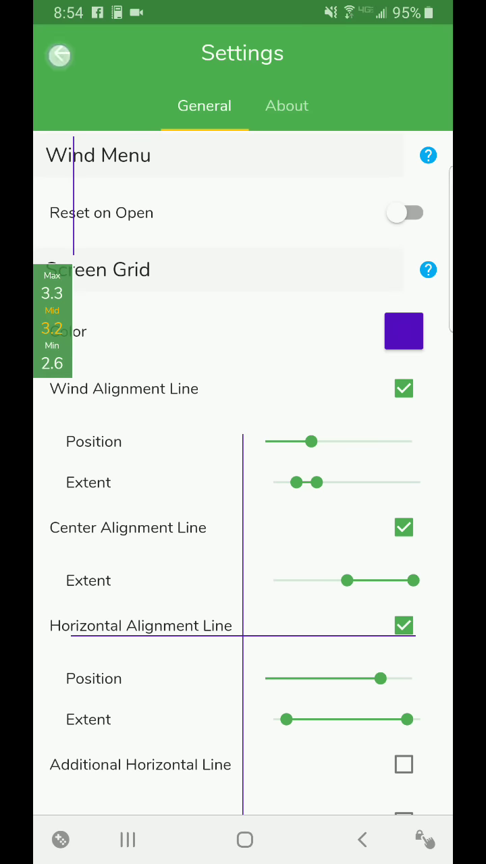
# Launch the Needle Trainer, acknowledge its disclaimer and choose Wood as the club type.
pyautogui.click(58, 56)
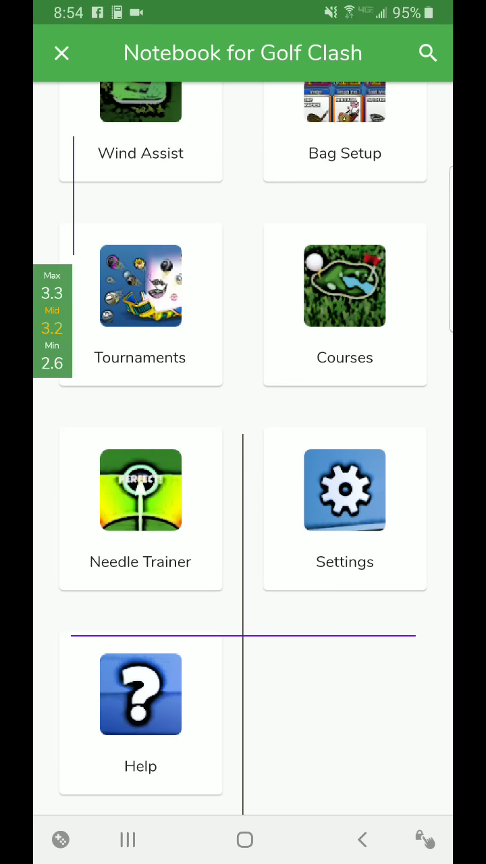
pyautogui.click(140, 489)
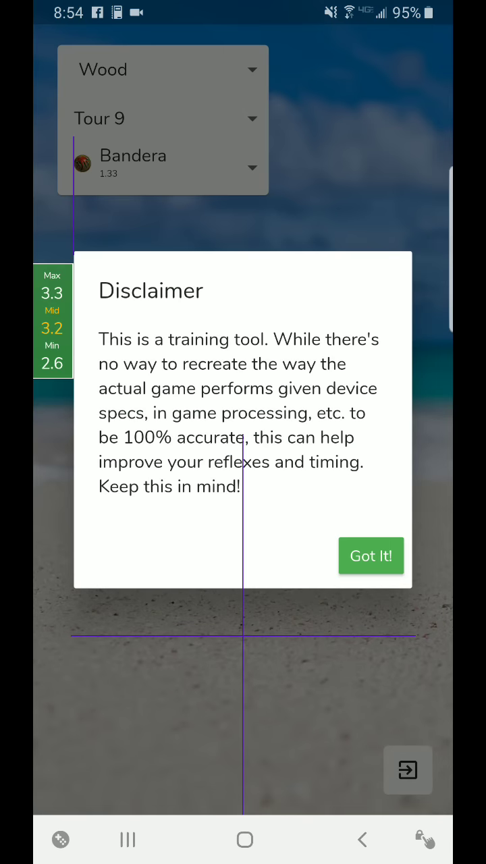
pyautogui.click(370, 557)
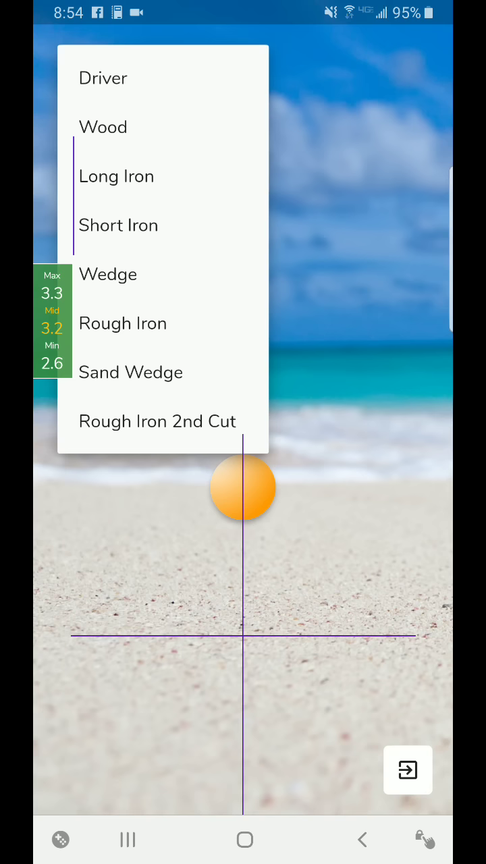
pyautogui.click(102, 127)
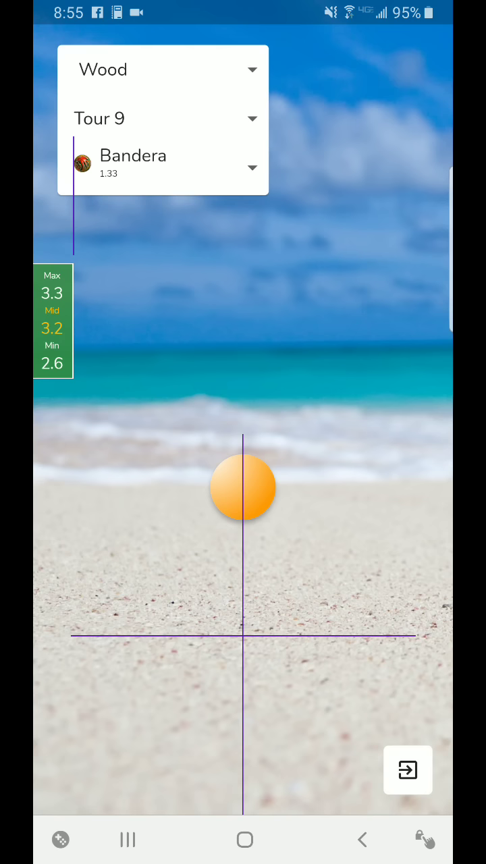
# Pick Tour 9, then try the Vintage and Quasar balls from the ball list.
pyautogui.click(162, 119)
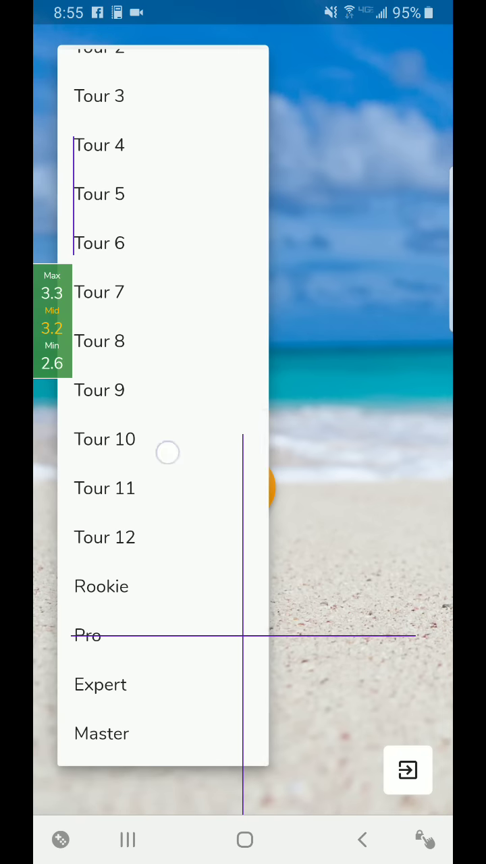
pyautogui.click(100, 391)
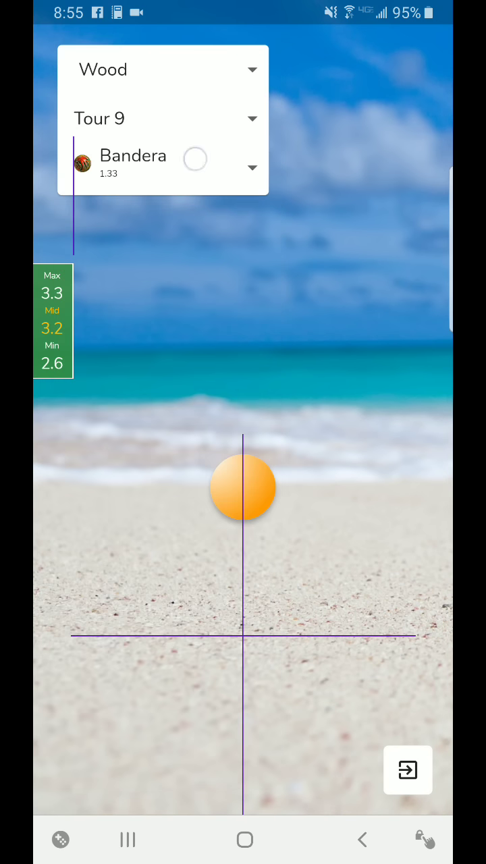
pyautogui.click(252, 168)
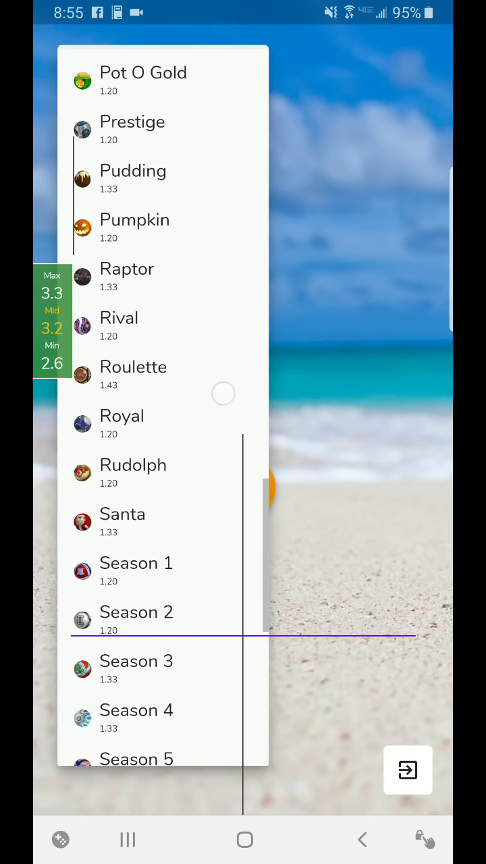
pyautogui.scroll(3)
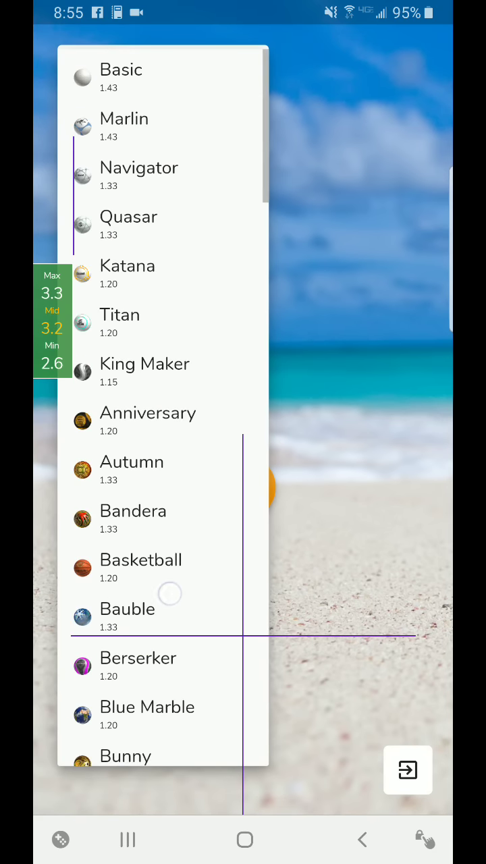
pyautogui.scroll(-3)
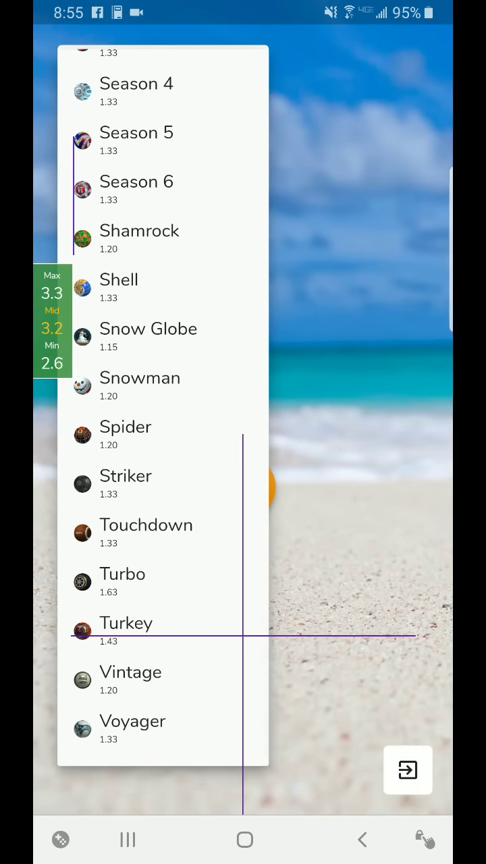
pyautogui.click(130, 672)
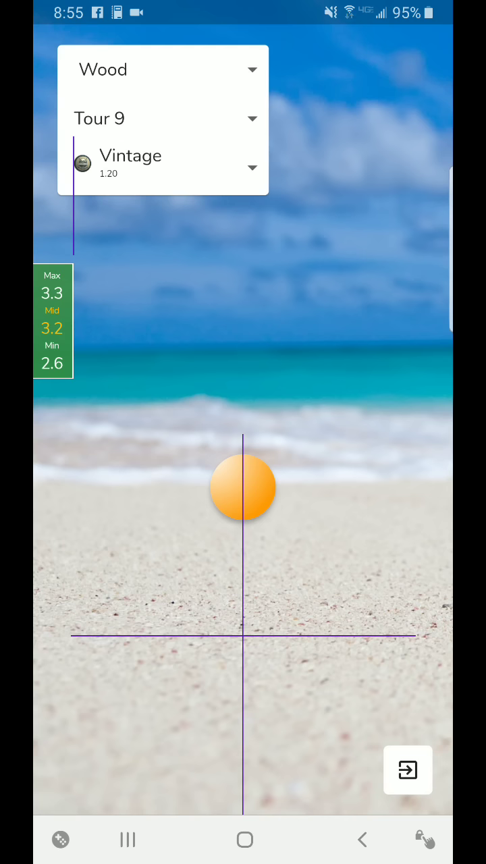
pyautogui.click(249, 168)
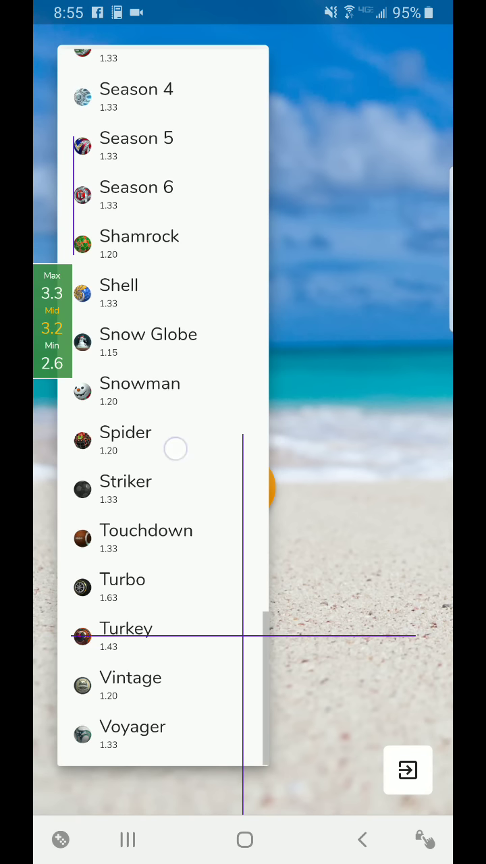
pyautogui.scroll(3)
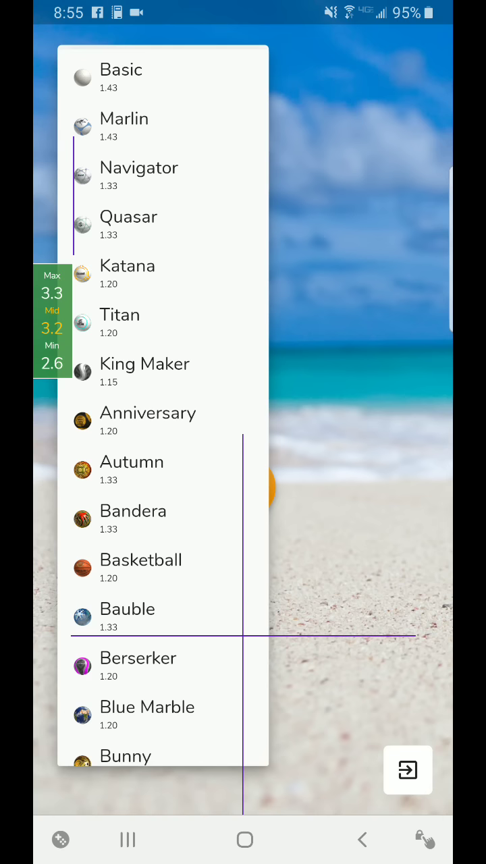
pyautogui.click(128, 216)
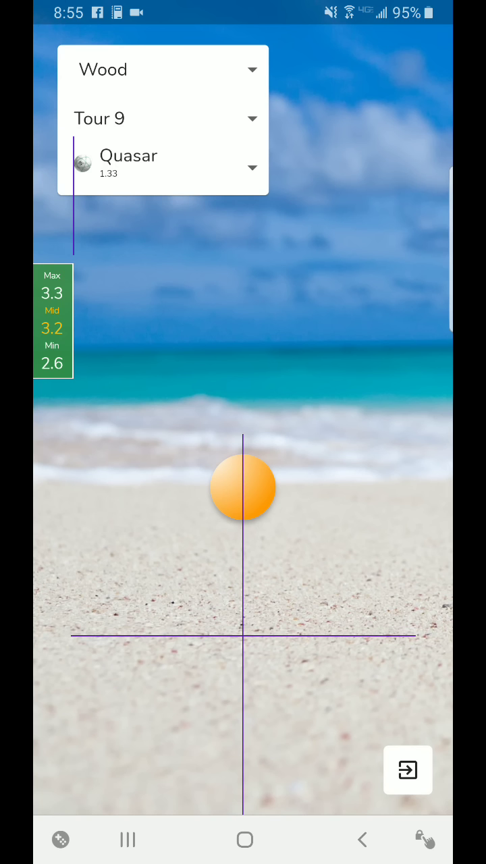
# Try the King Maker X ball, then settle on the Turbo ball.
pyautogui.click(253, 168)
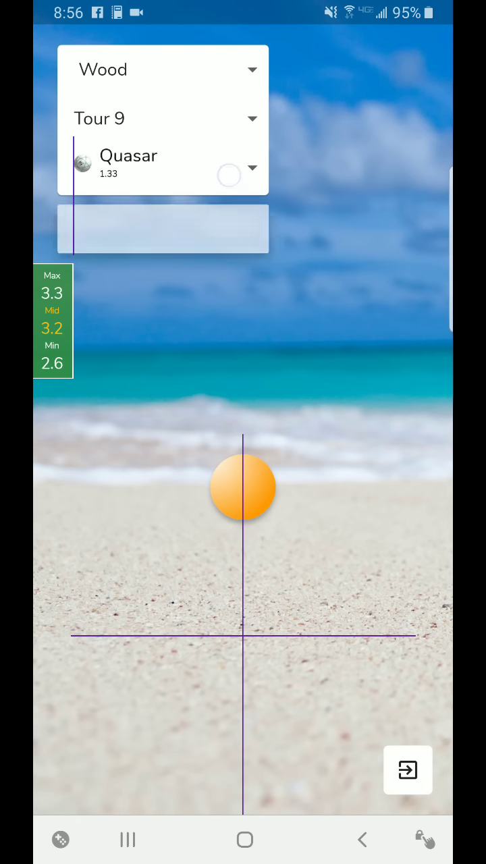
pyautogui.click(252, 168)
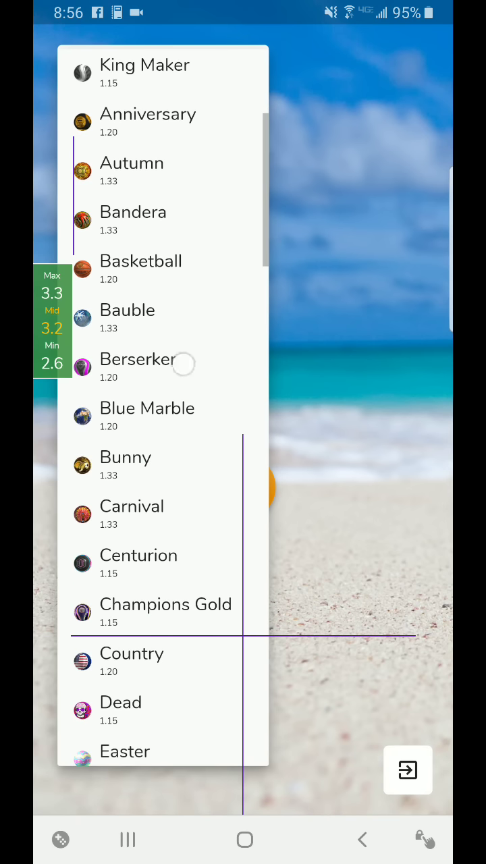
pyautogui.scroll(-3)
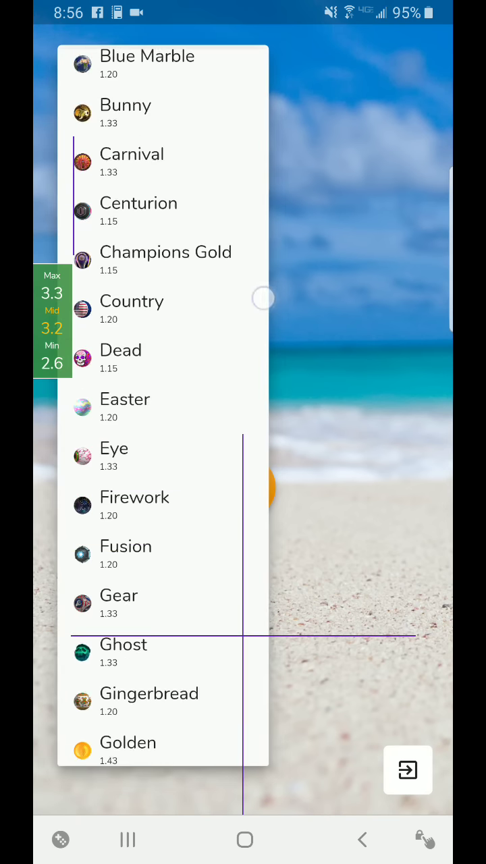
pyautogui.scroll(-3)
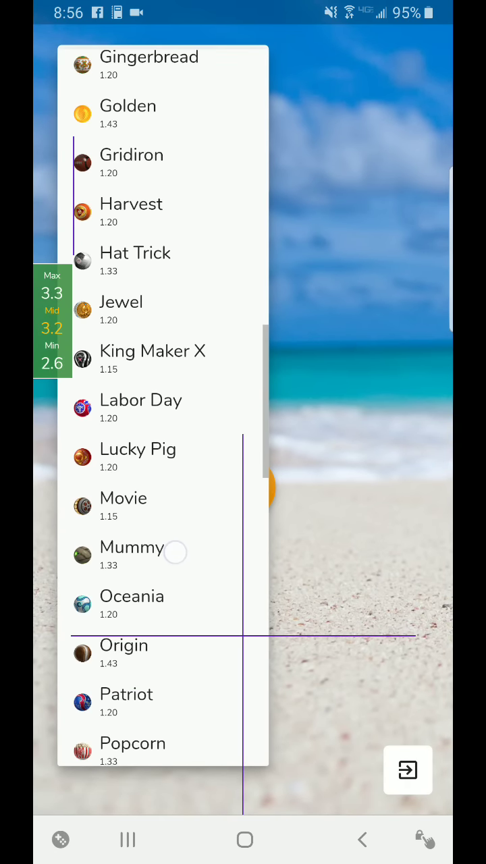
pyautogui.click(153, 351)
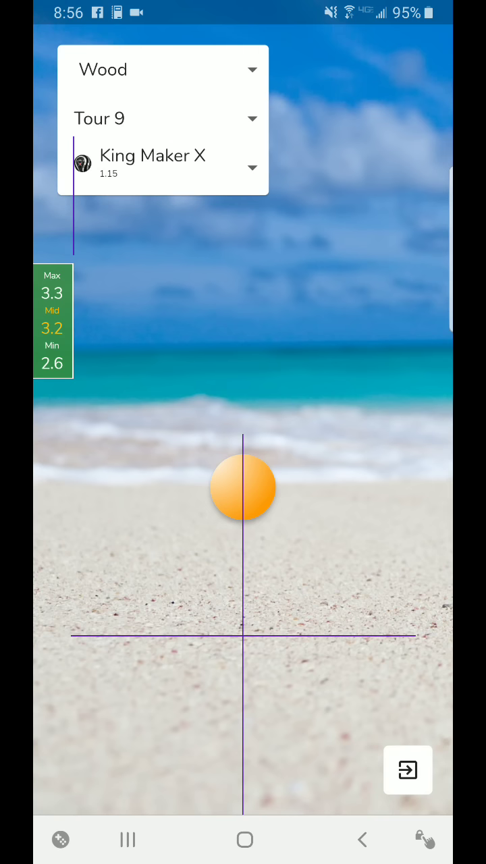
pyautogui.click(250, 168)
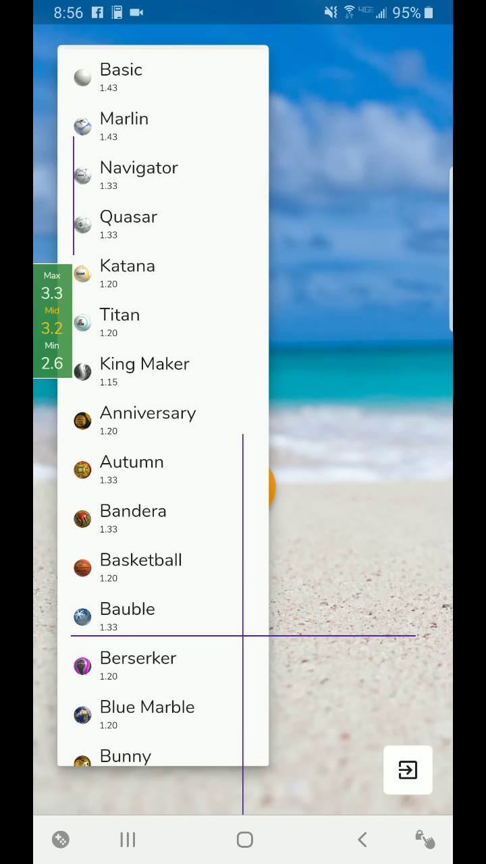
pyautogui.scroll(-3)
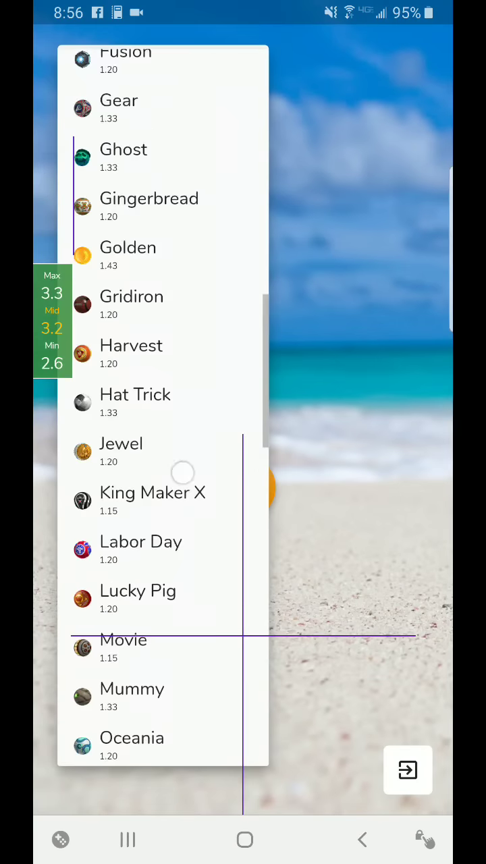
pyautogui.scroll(-3)
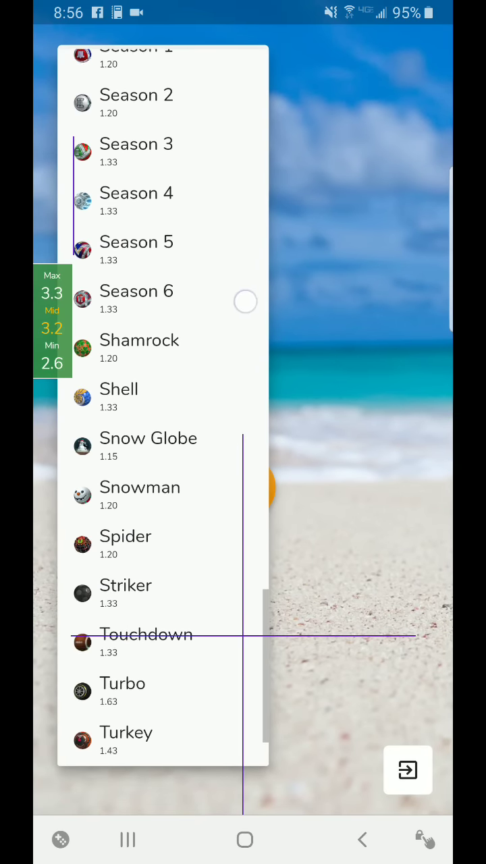
pyautogui.click(121, 684)
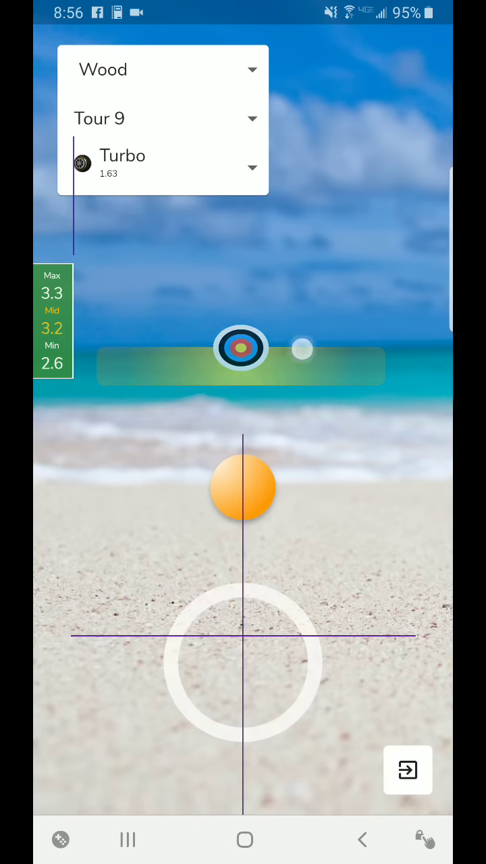
# Change the setup to Tour 12 with the Driver club.
pyautogui.click(163, 119)
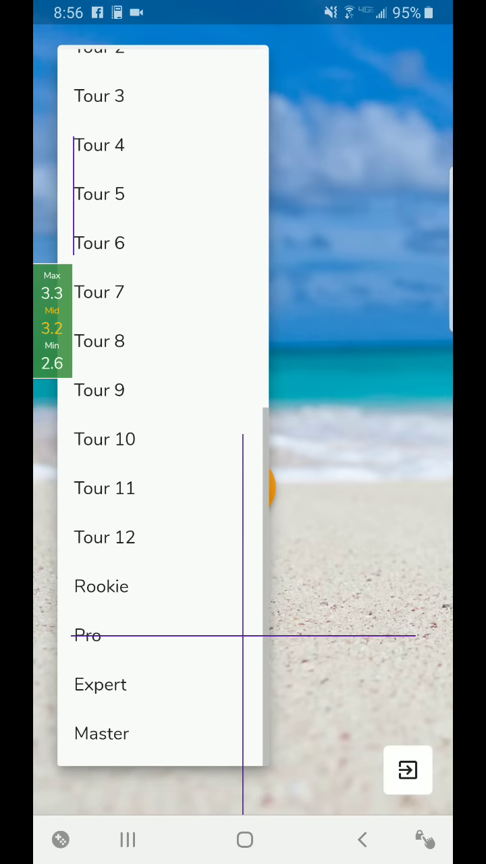
pyautogui.click(106, 537)
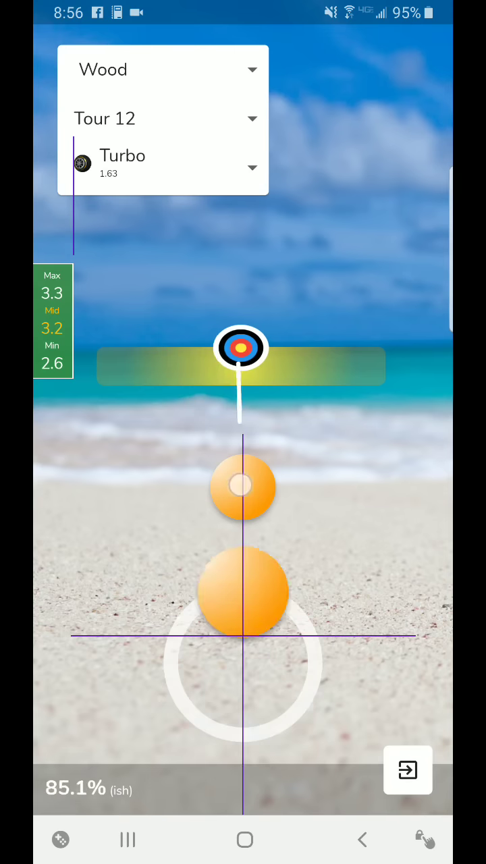
pyautogui.click(162, 69)
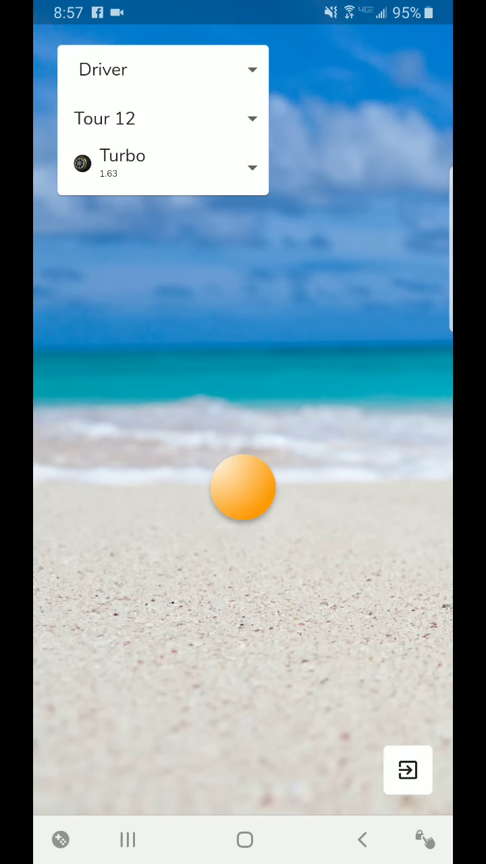
# Drag the aim ring to about 98.8% power, strike the shot and bring up the ball list.
pyautogui.moveTo(243, 487); pyautogui.dragTo(243, 633)
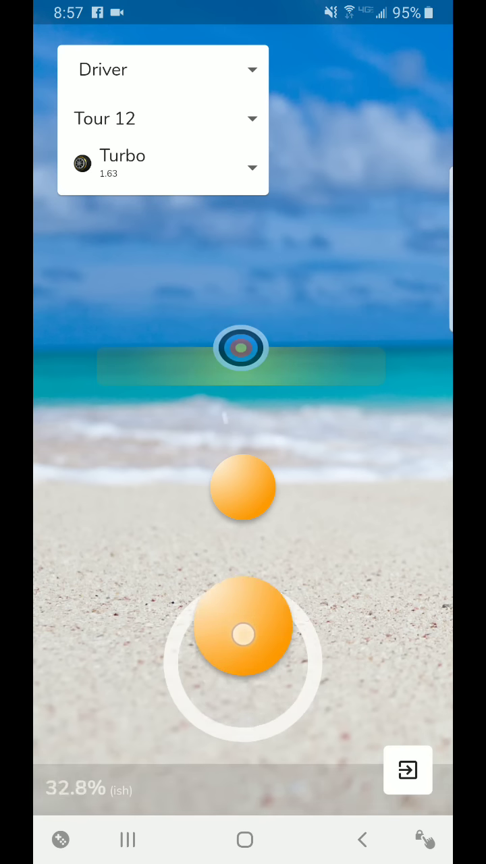
pyautogui.moveTo(243, 628); pyautogui.dragTo(243, 574)
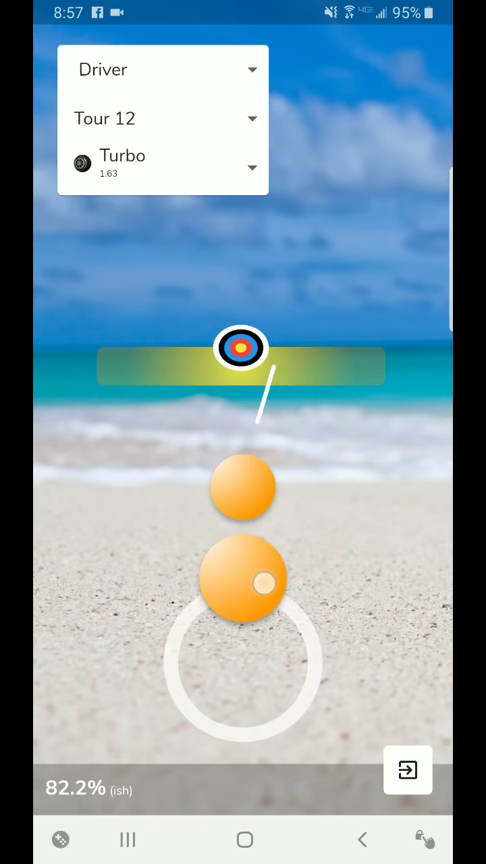
pyautogui.moveTo(244, 578); pyautogui.dragTo(243, 662)
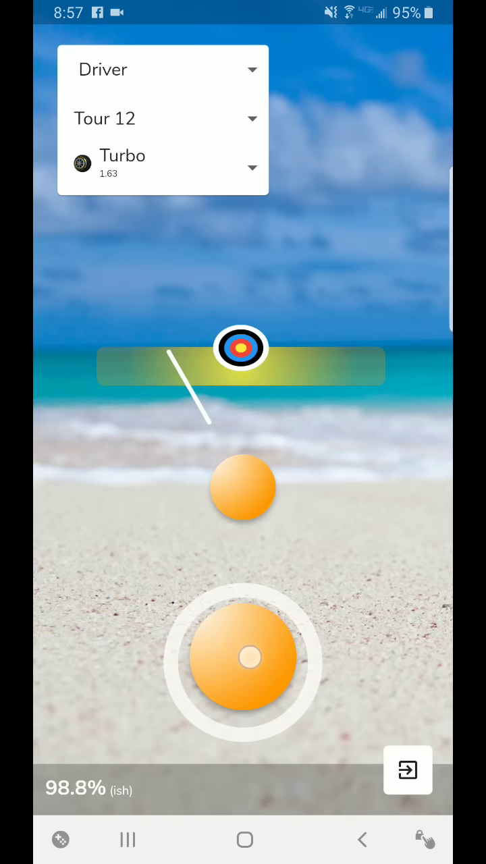
pyautogui.click(243, 659)
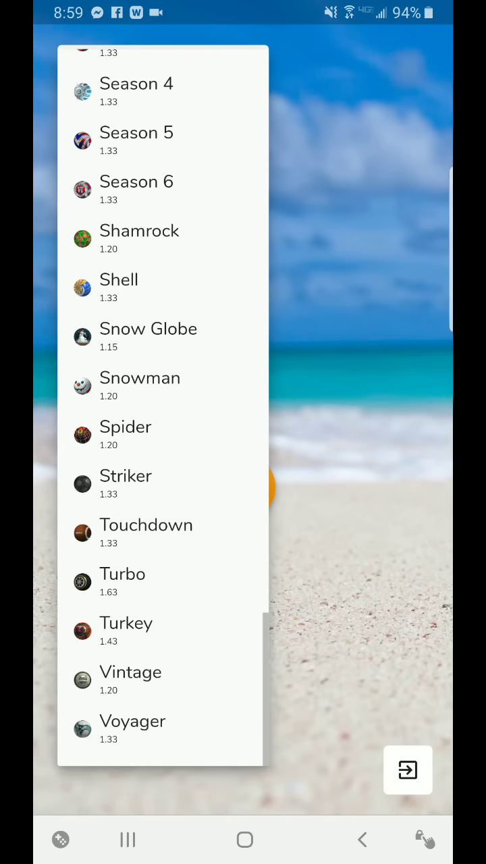
pyautogui.scroll(3)
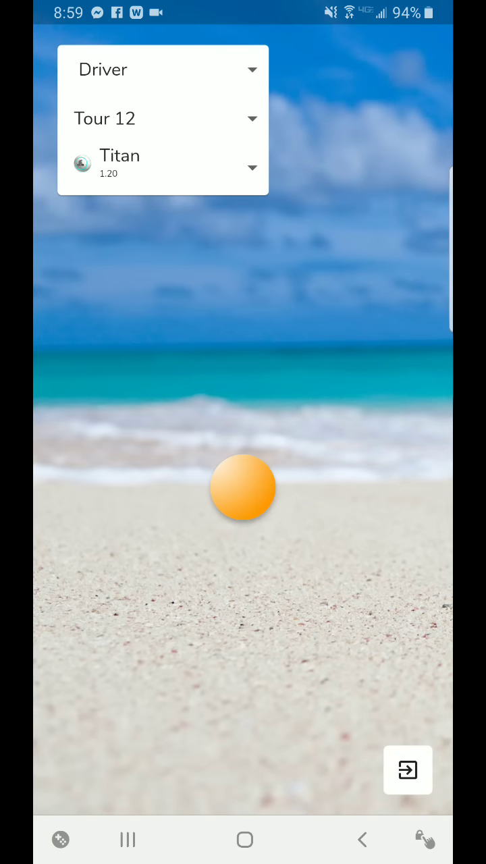
# Leave and reopen the app, then return to the Needle Trainer for the Driver on Tour 7.
pyautogui.click(162, 119)
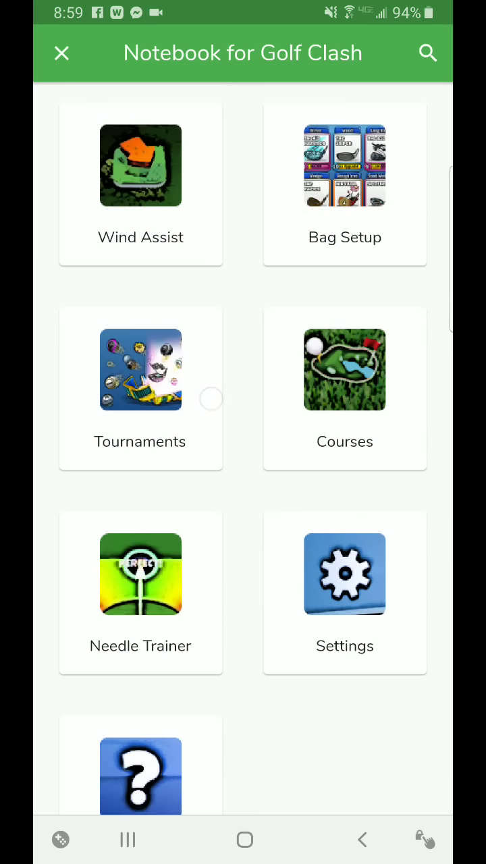
pyautogui.click(60, 53)
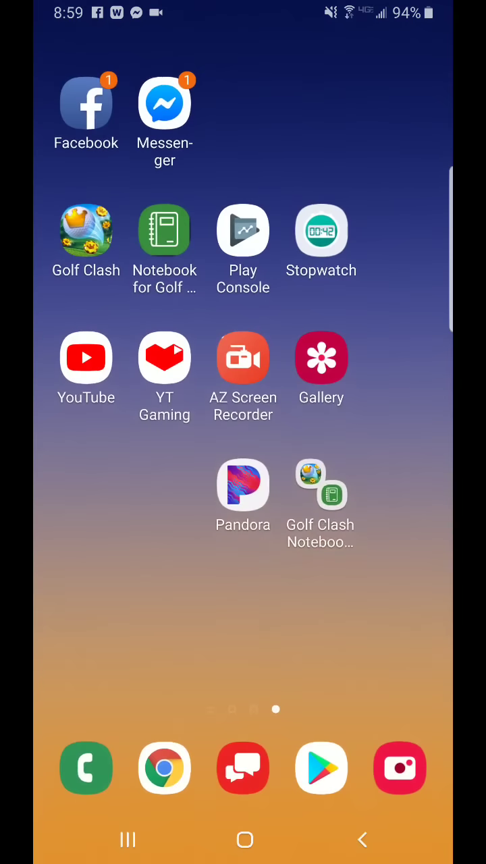
pyautogui.click(164, 230)
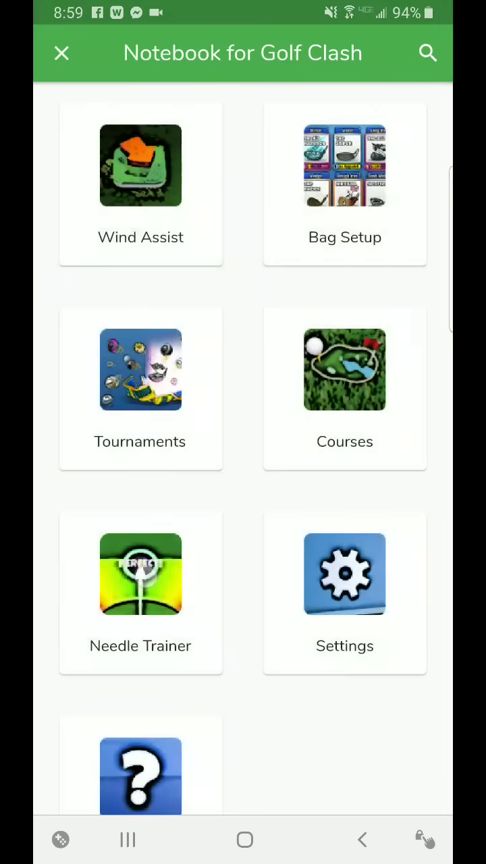
pyautogui.click(141, 165)
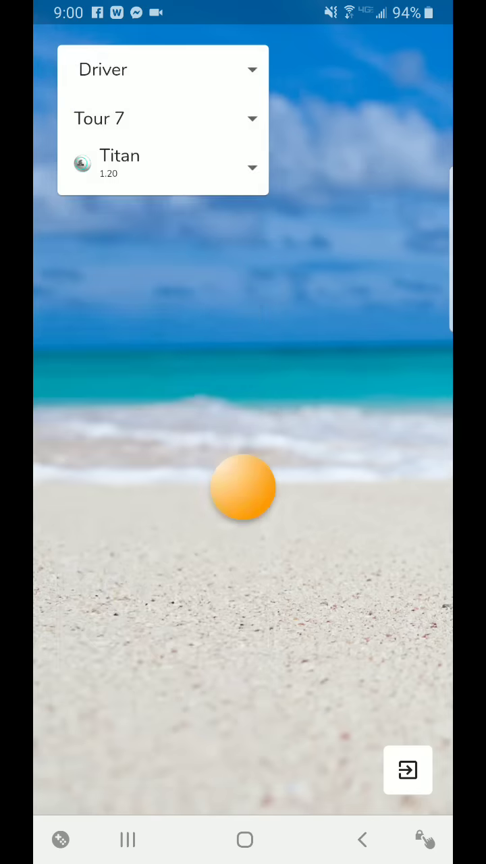
# Switch the club type to Wedge for the Tour 10 practice shot.
pyautogui.click(162, 119)
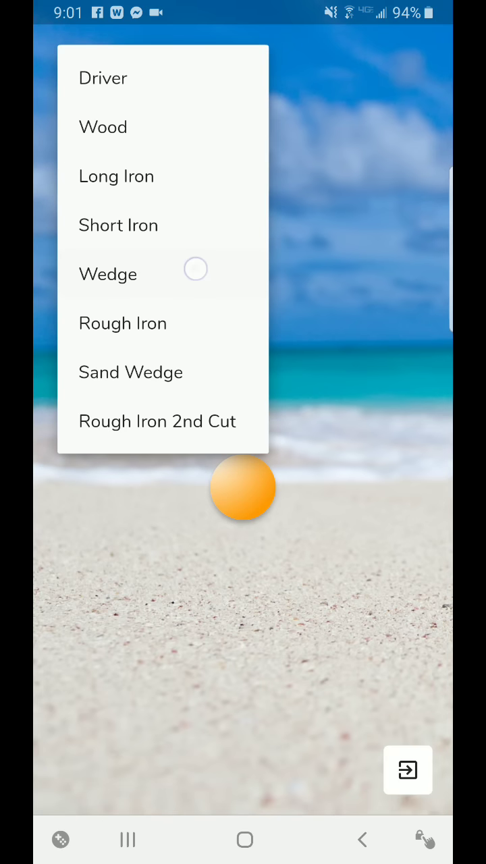
pyautogui.click(108, 273)
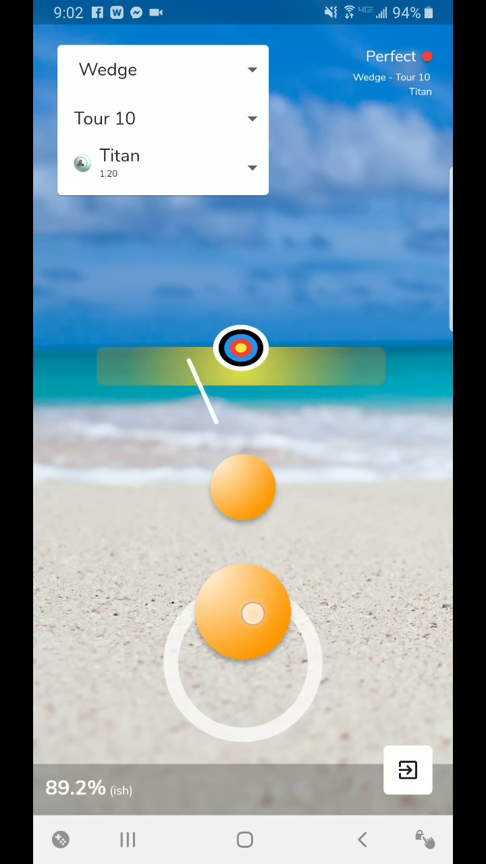
# Take two more Wedge shots on Tour 10, rated Great and Perfect.
pyautogui.moveTo(243, 615); pyautogui.dragTo(243, 642)
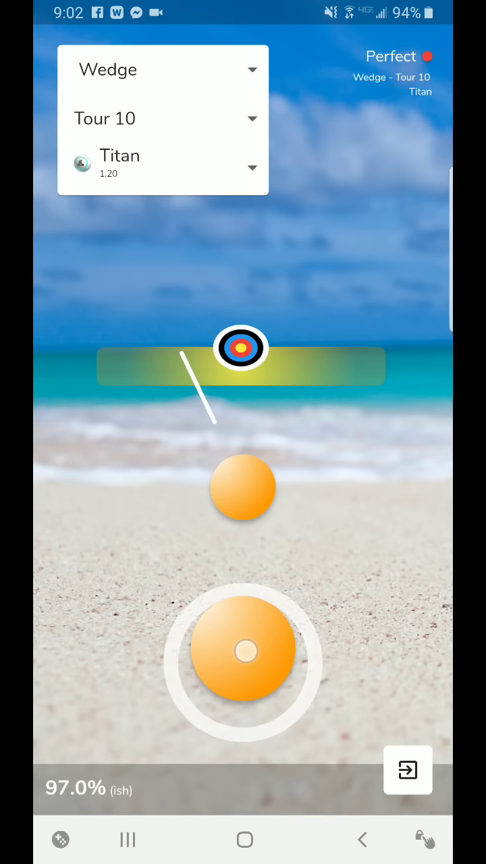
pyautogui.click(243, 651)
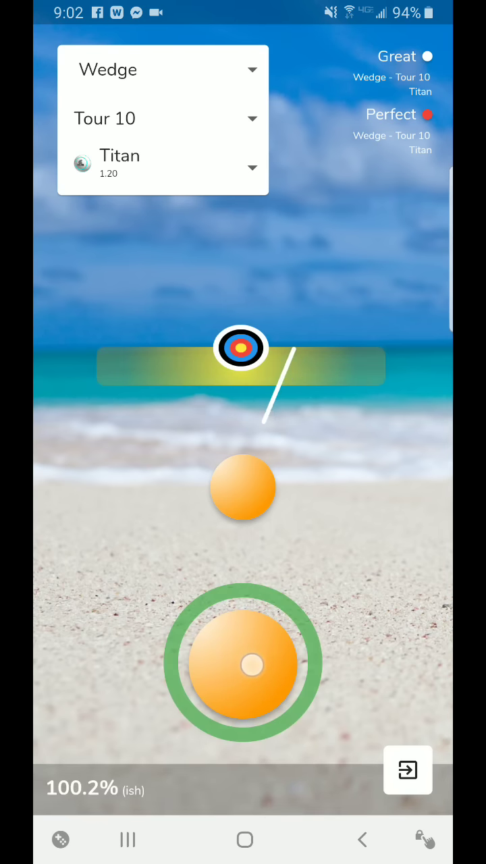
pyautogui.click(243, 665)
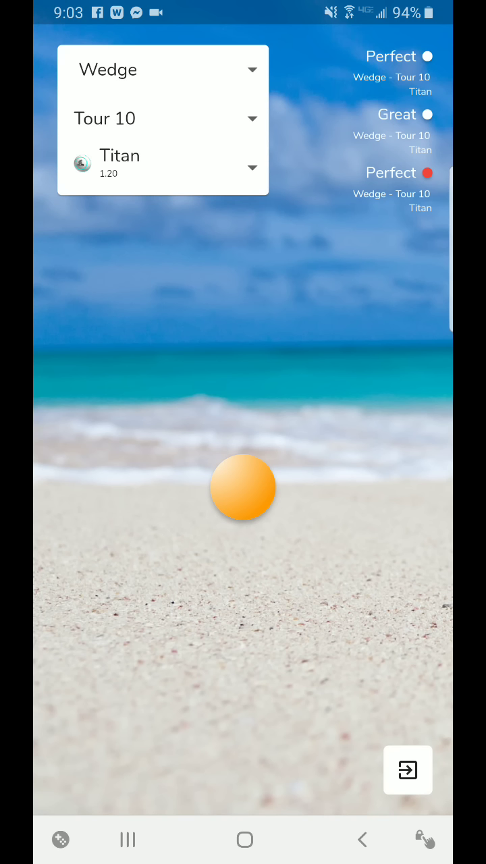
# Log a fourth Wedge shot rated Perfect, then switch the club to Driver.
pyautogui.click(108, 594)
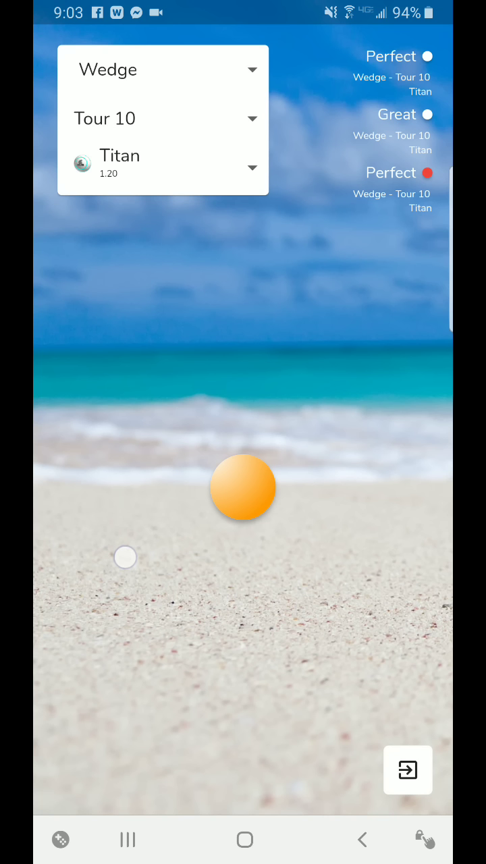
pyautogui.click(124, 557)
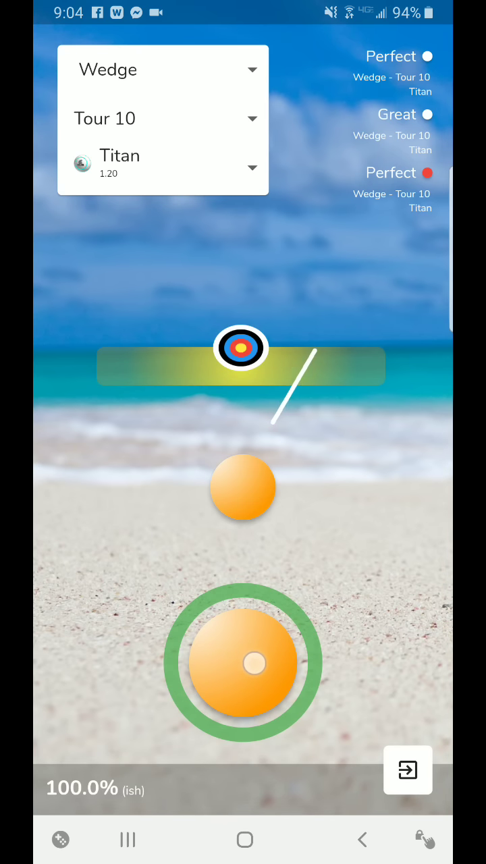
pyautogui.click(243, 662)
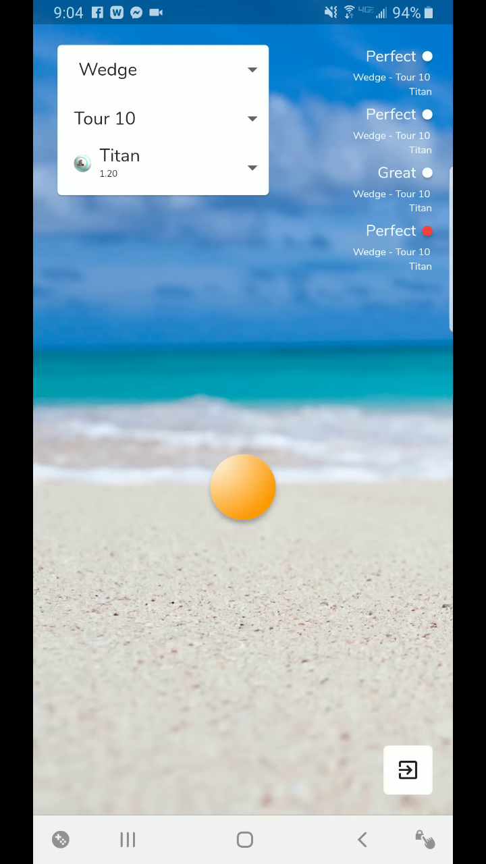
pyautogui.click(162, 69)
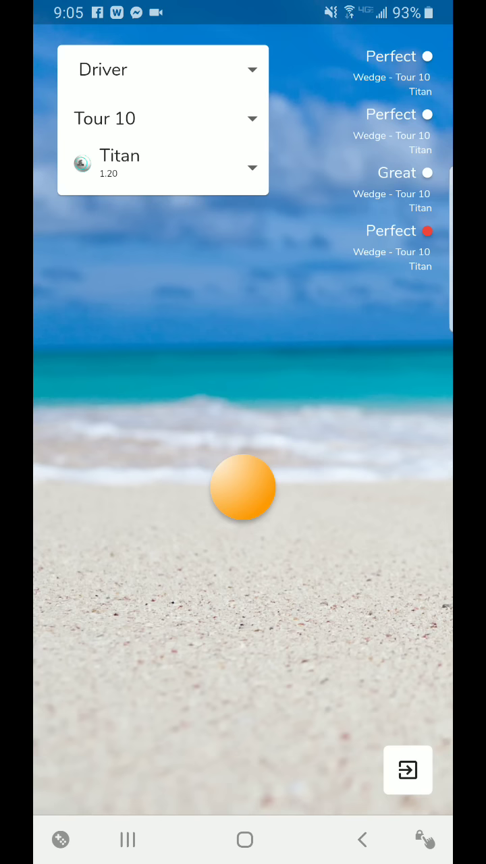
# Leave the trainer and open the Ghostly Glades course from the Courses list.
pyautogui.click(408, 770)
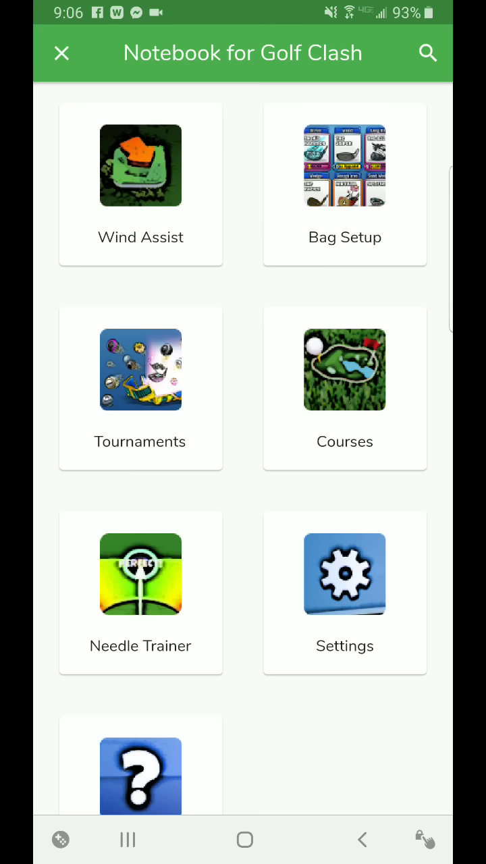
pyautogui.click(345, 370)
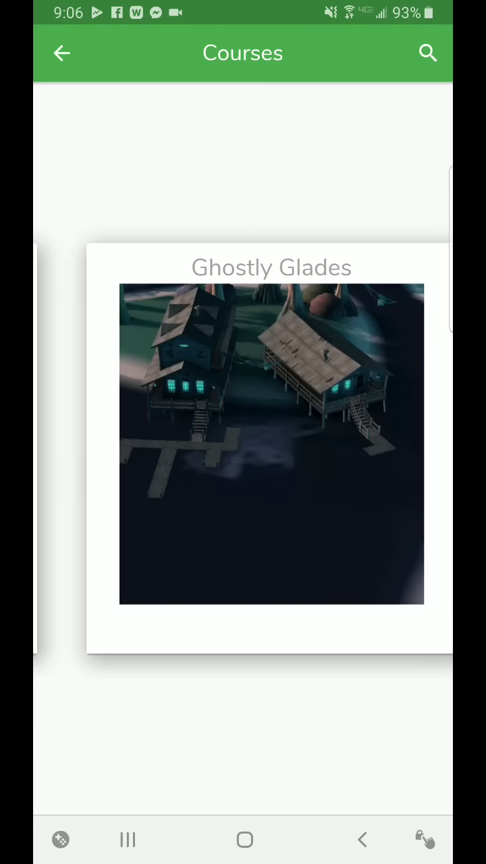
pyautogui.click(272, 443)
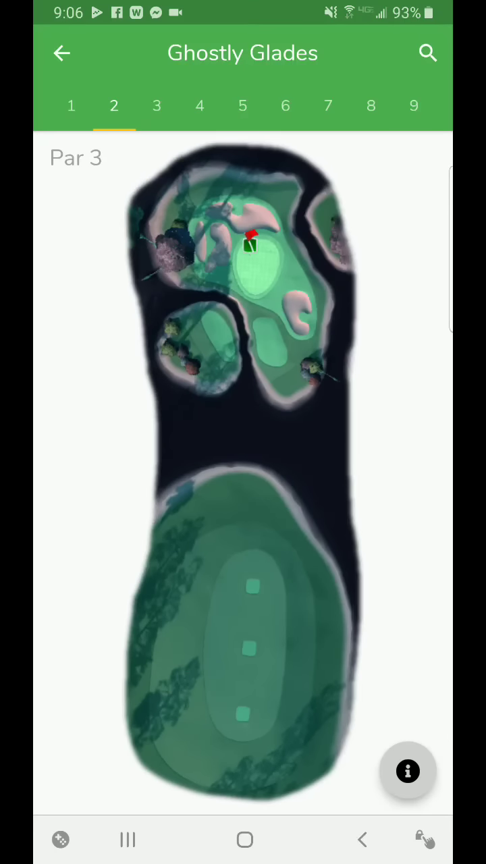
# Bring up Club Suggestions for hole 2 and compare the front and rear tee rankings.
pyautogui.click(408, 771)
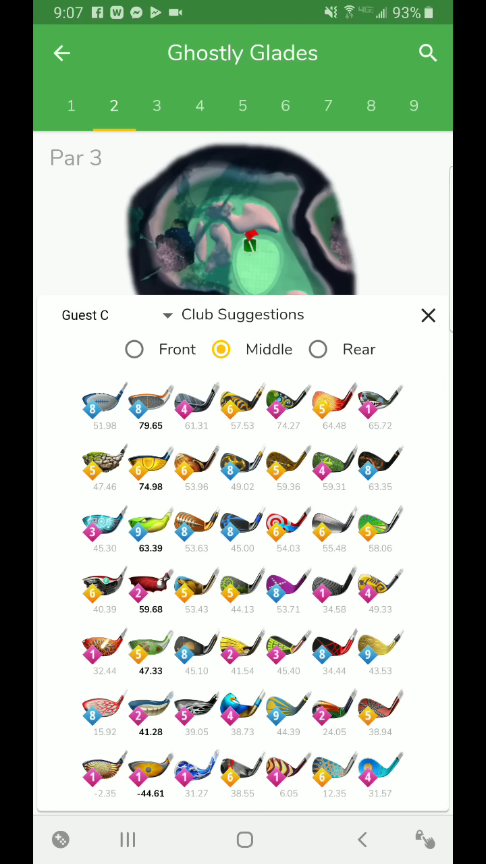
pyautogui.click(134, 348)
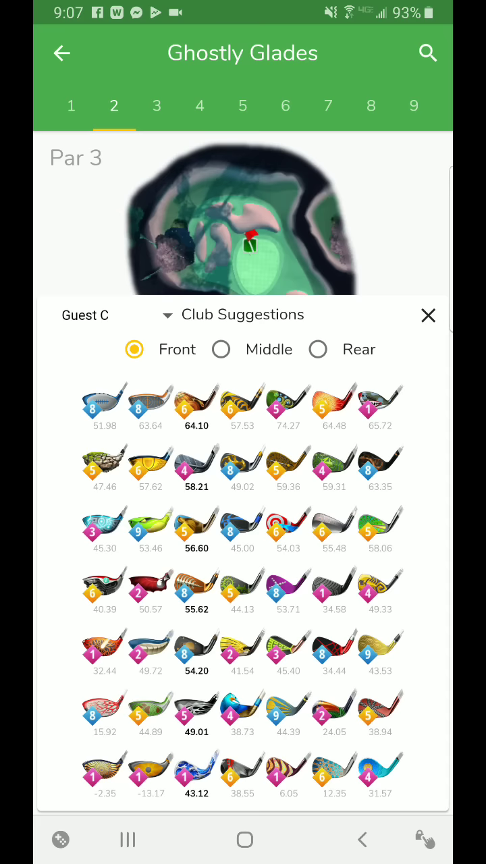
pyautogui.click(317, 349)
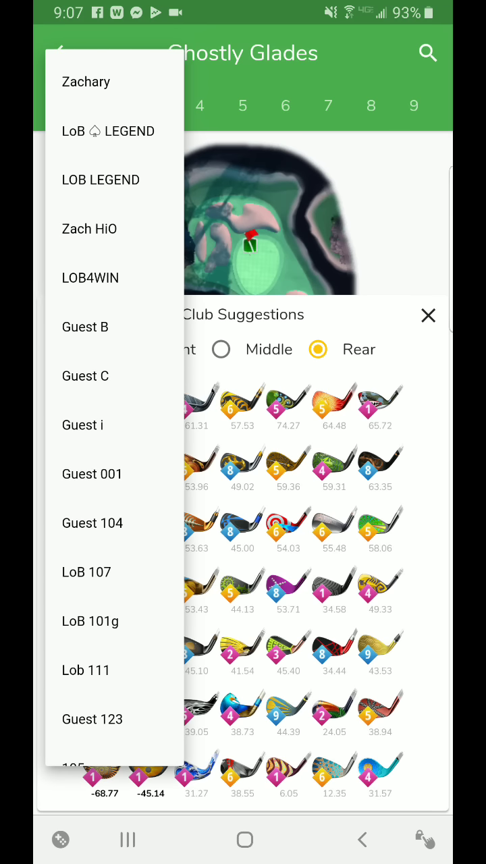
# Rank the Zachary bag's clubs for hole 2 from the front tee, then the middle tee.
pyautogui.click(100, 180)
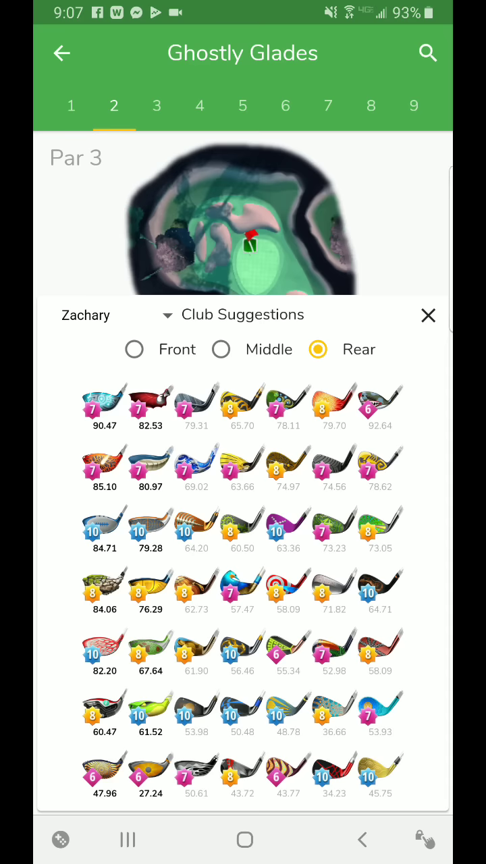
pyautogui.click(133, 348)
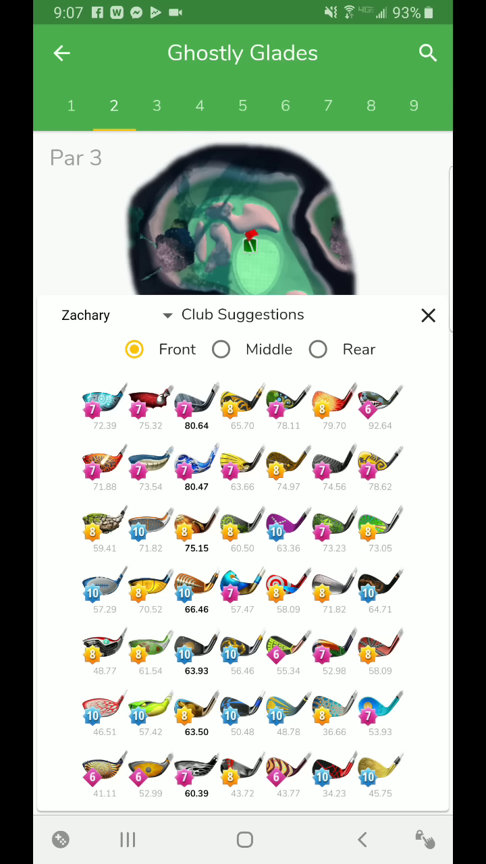
pyautogui.click(221, 349)
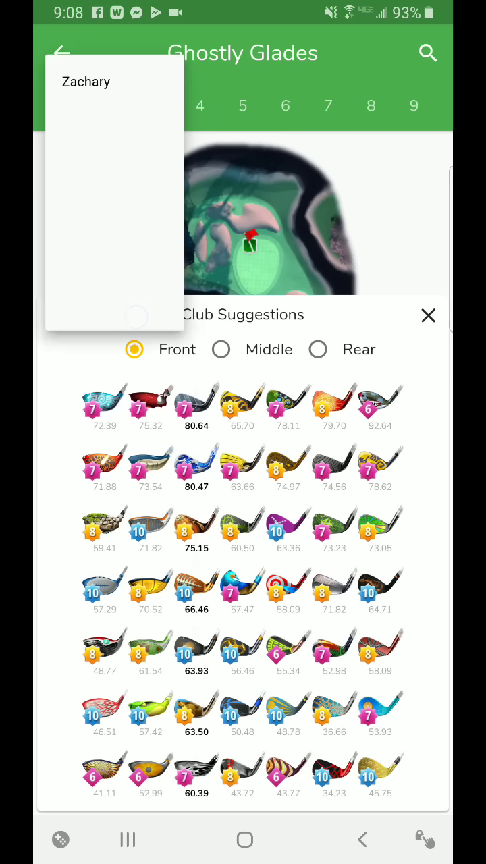
# Rank the LoB 101g bag's clubs for Ghostly Glades hole 2 from the front tee.
pyautogui.click(86, 81)
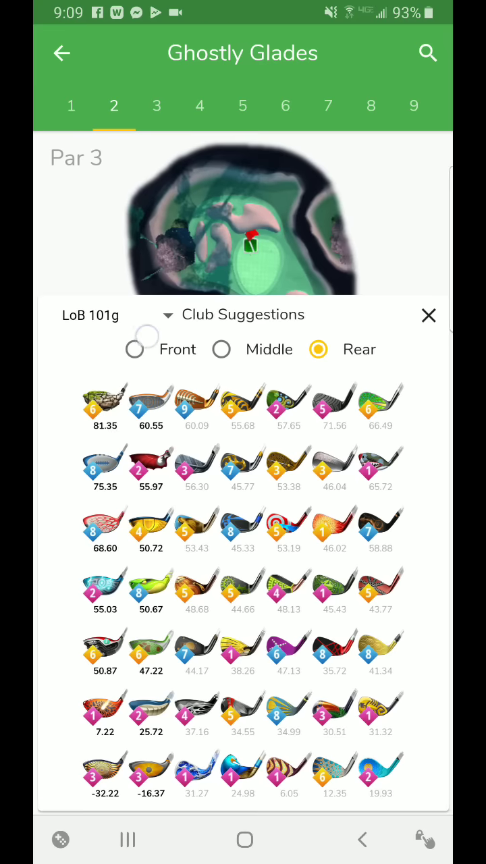
pyautogui.click(133, 349)
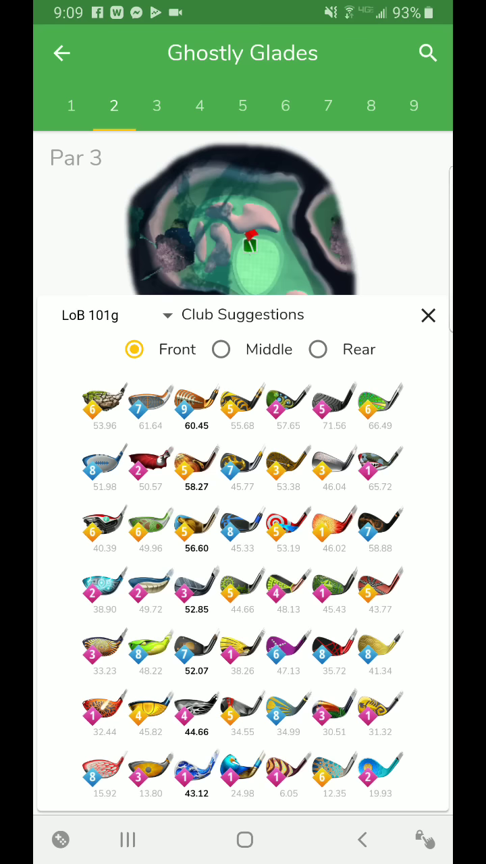
# Step through holes 3, 4 and 5 to hole 9 and rank LoB 101g clubs from the rear tee.
pyautogui.click(157, 105)
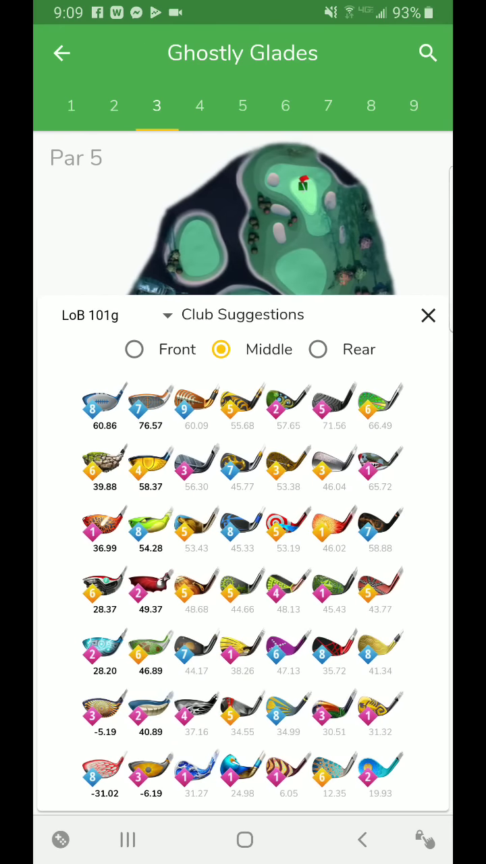
pyautogui.click(200, 106)
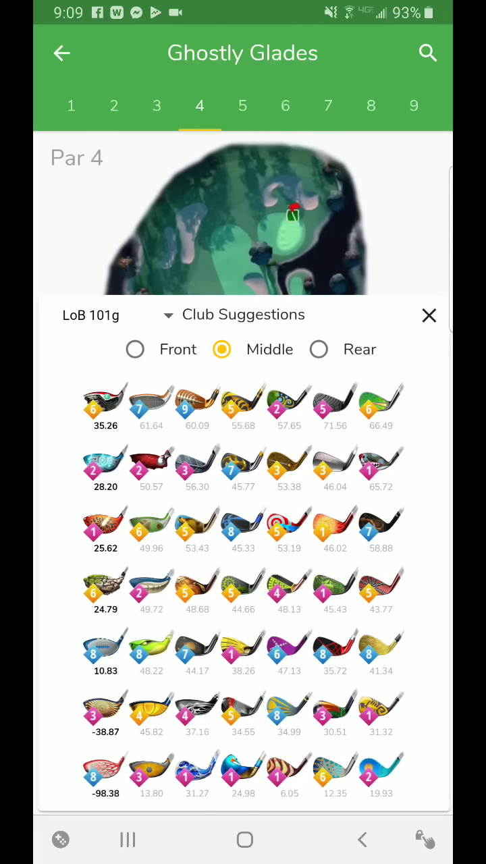
pyautogui.click(243, 105)
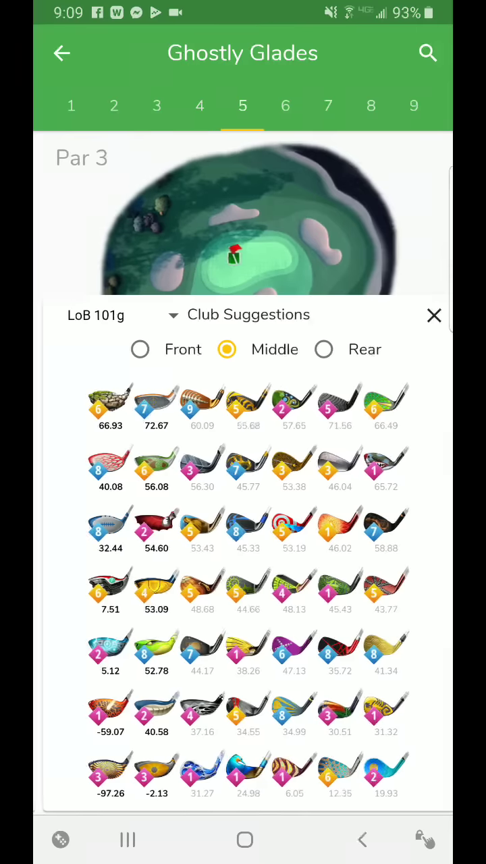
pyautogui.click(414, 105)
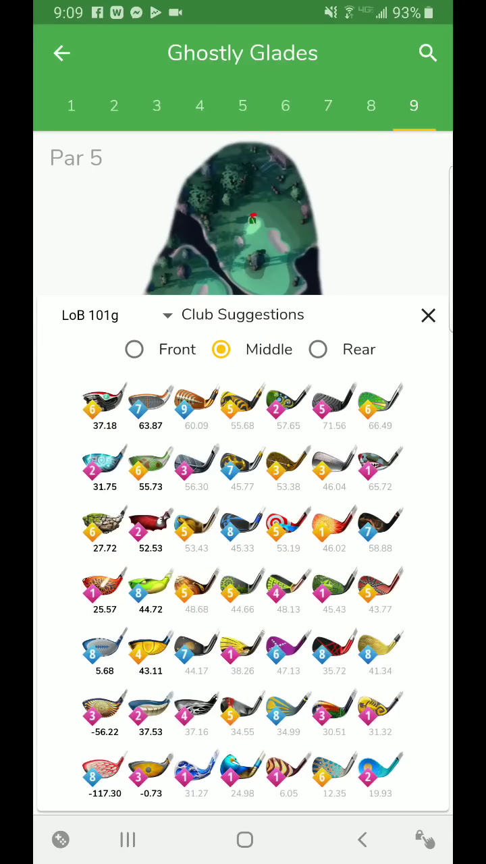
pyautogui.click(318, 348)
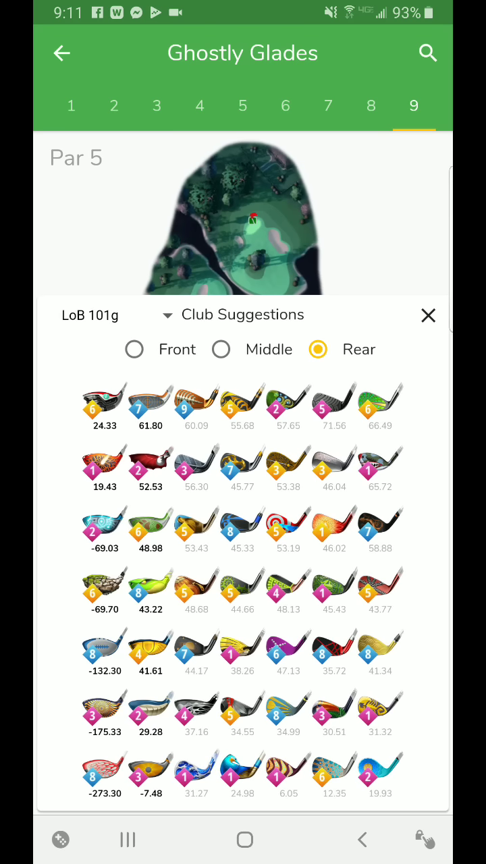
# Show hole 8, the Par 3, with rear-tee then middle-tee club rankings.
pyautogui.click(222, 349)
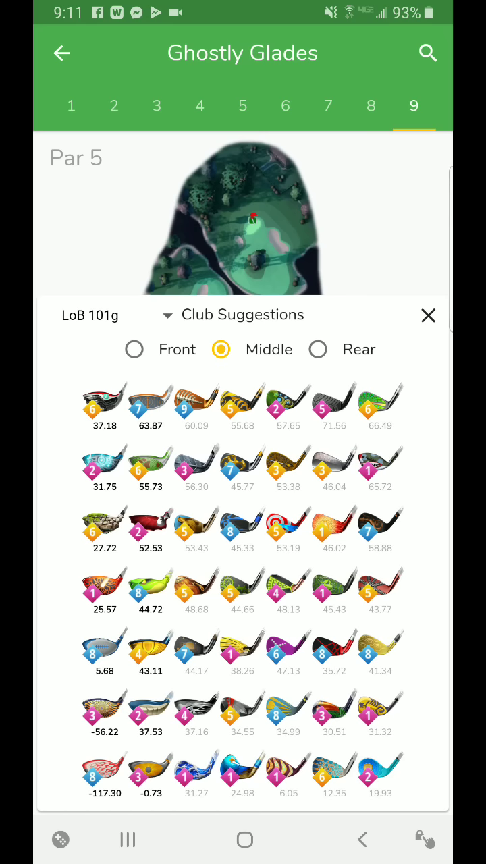
pyautogui.click(370, 105)
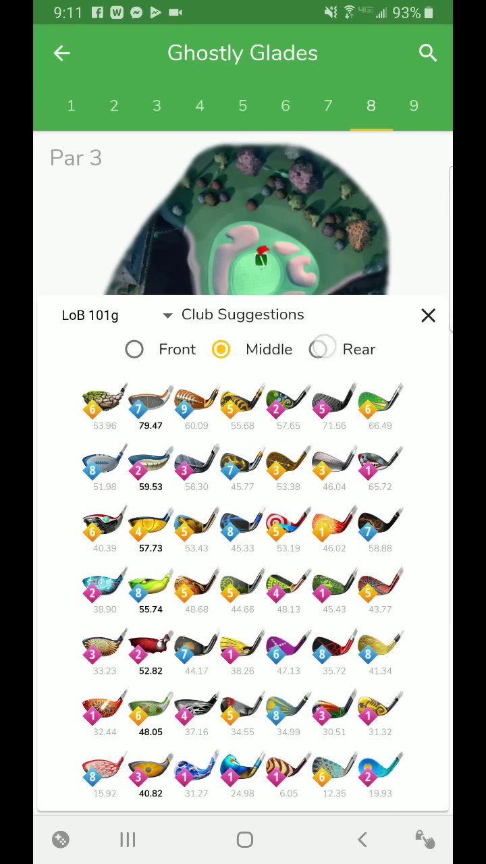
pyautogui.click(318, 348)
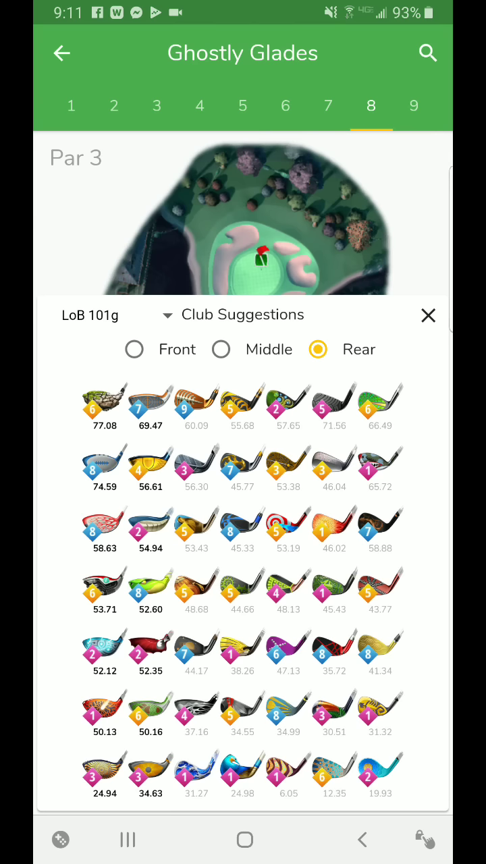
pyautogui.click(220, 349)
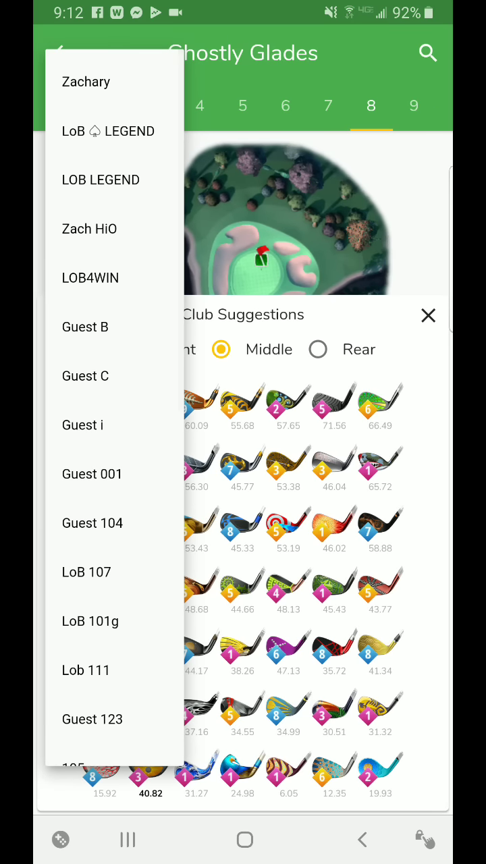
# Rank the Zachary bag's clubs for hole 9, the Par 5, from the rear tee.
pyautogui.click(86, 81)
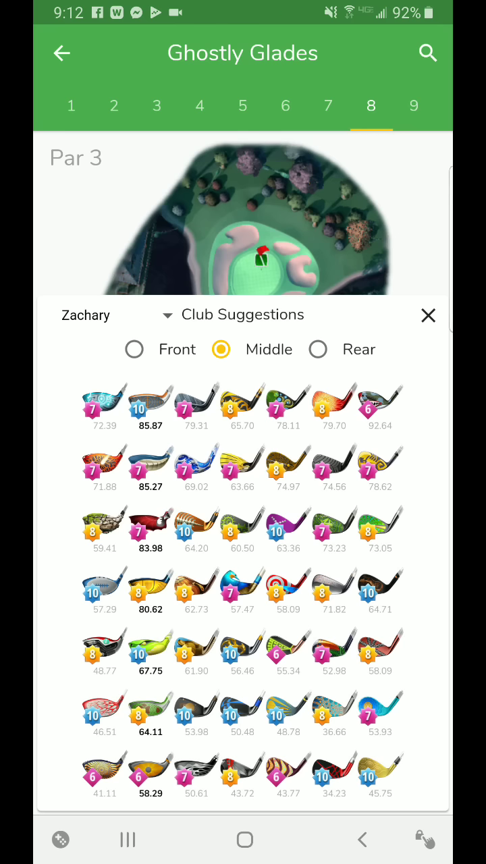
pyautogui.click(413, 105)
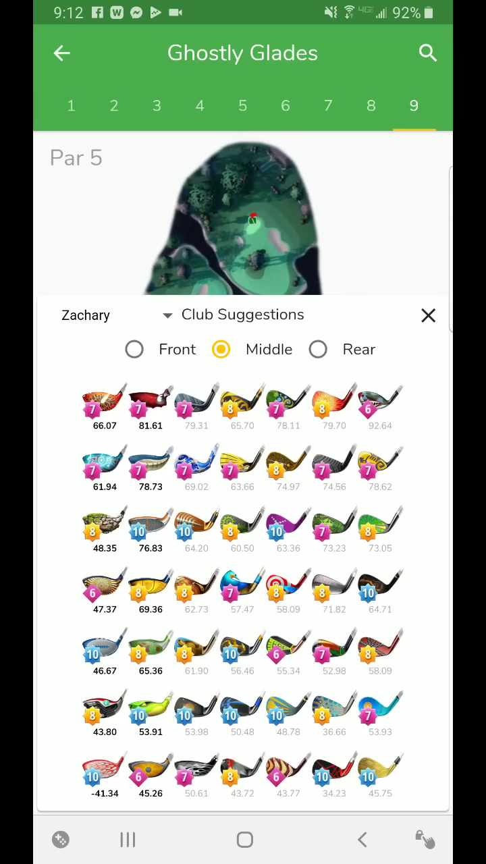
pyautogui.click(318, 349)
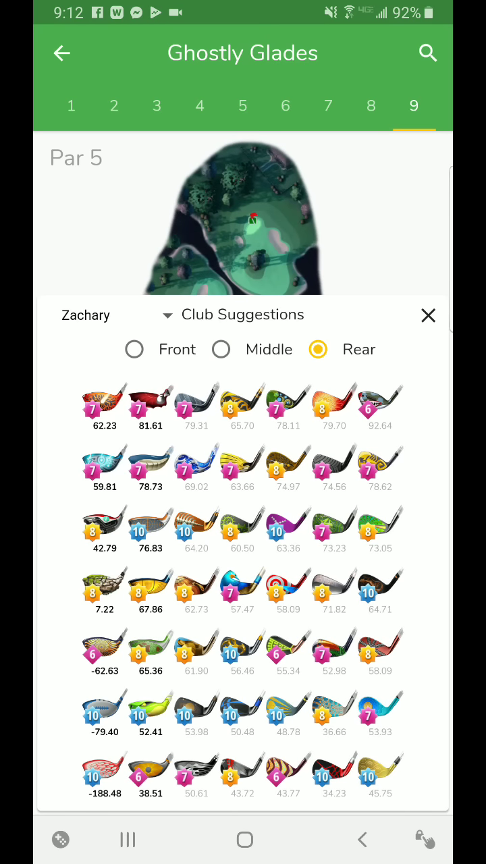